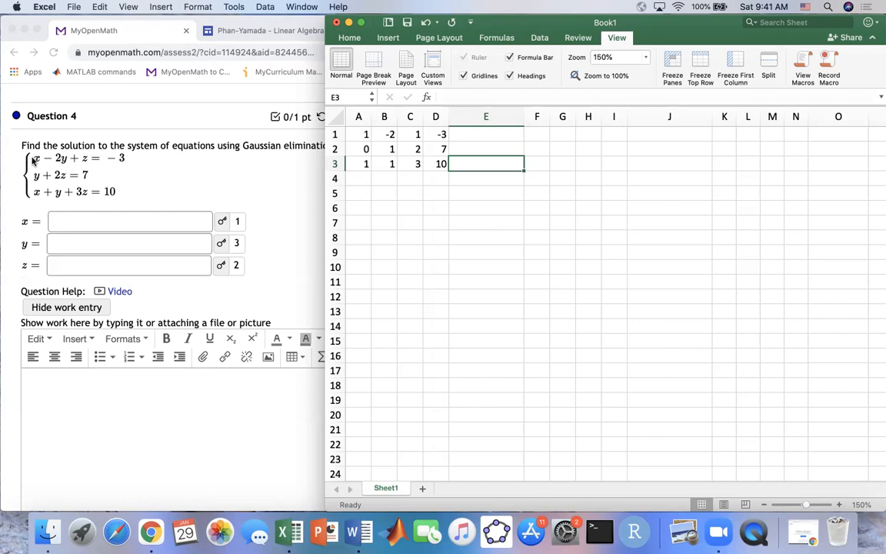
mouse_move(87, 159)
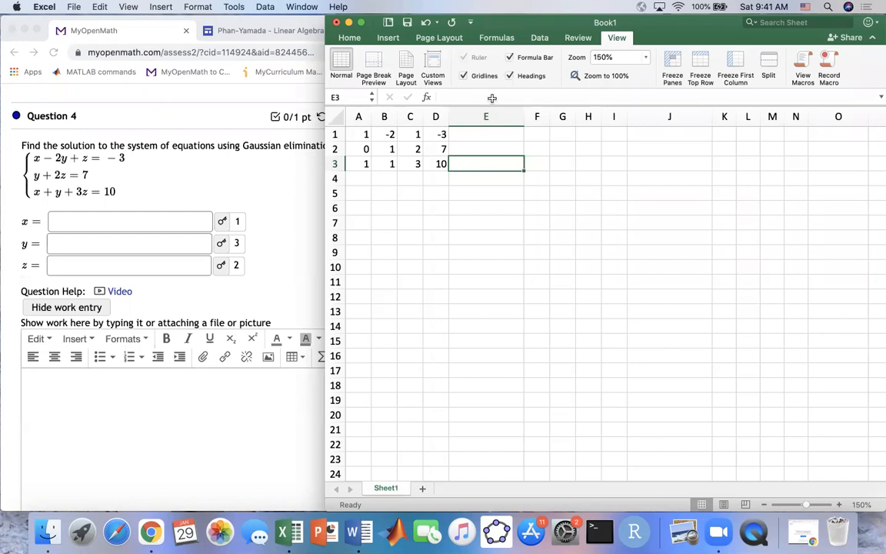
mouse_move(428, 163)
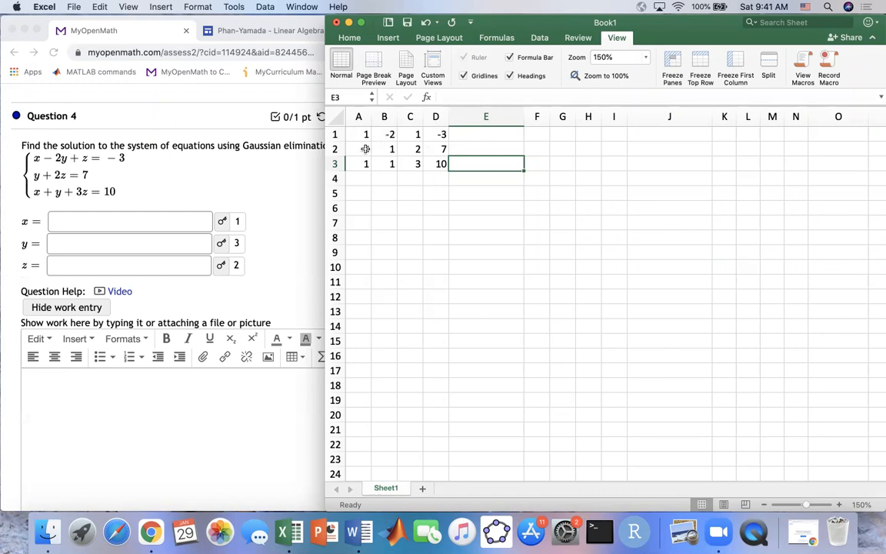
Step: Link F1 to A1 with =A1 and fill the linked copy across F–I for rows 1 and 2
text(0)
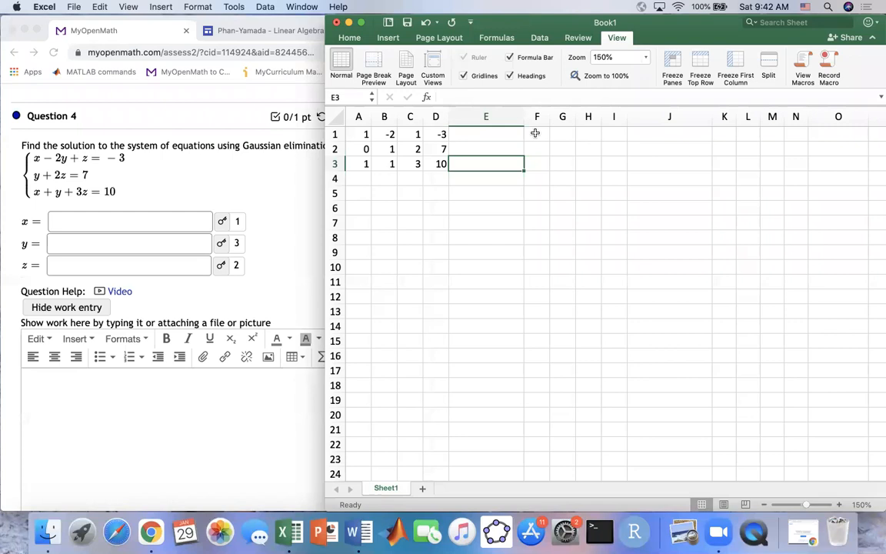
click(536, 134)
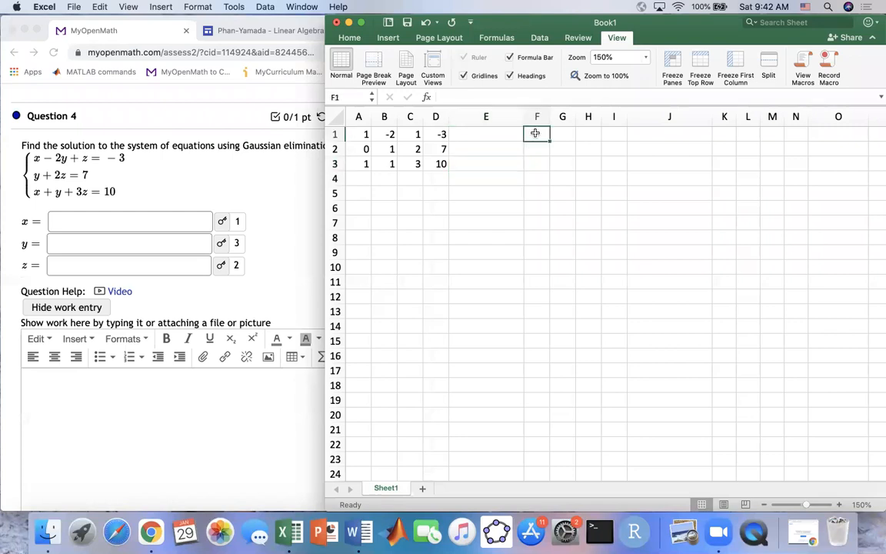
text(=)
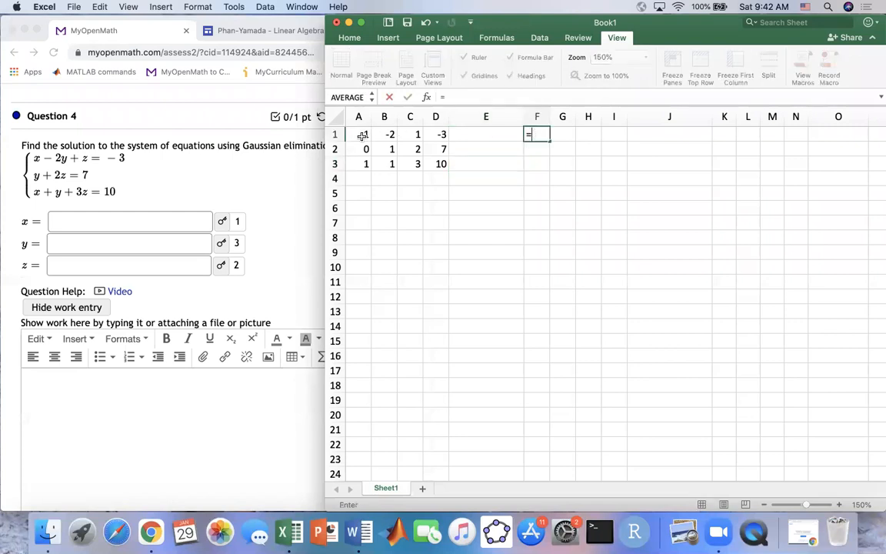
click(358, 134)
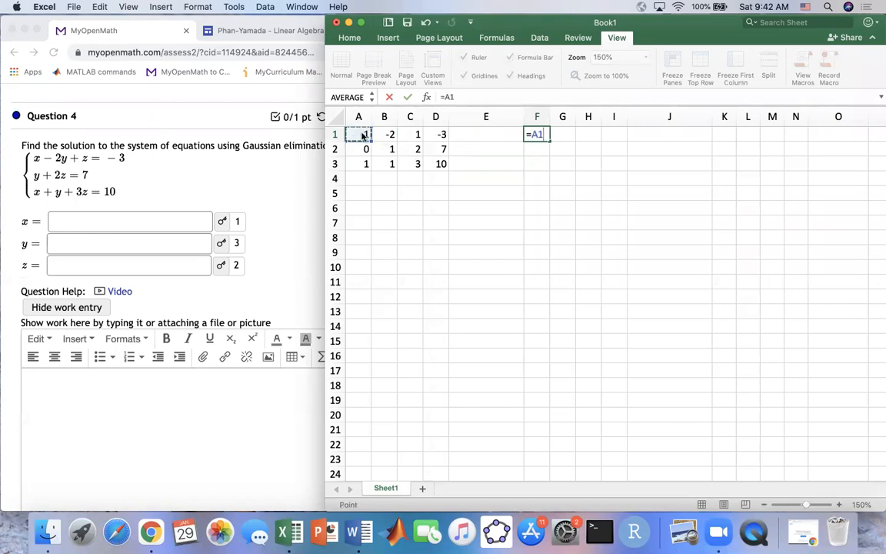
key(Enter)
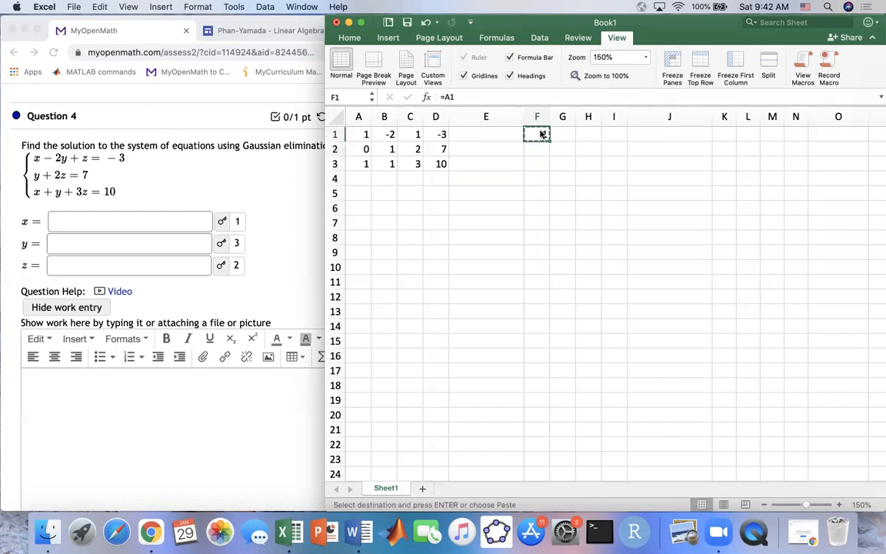
drag(537, 133, 587, 134)
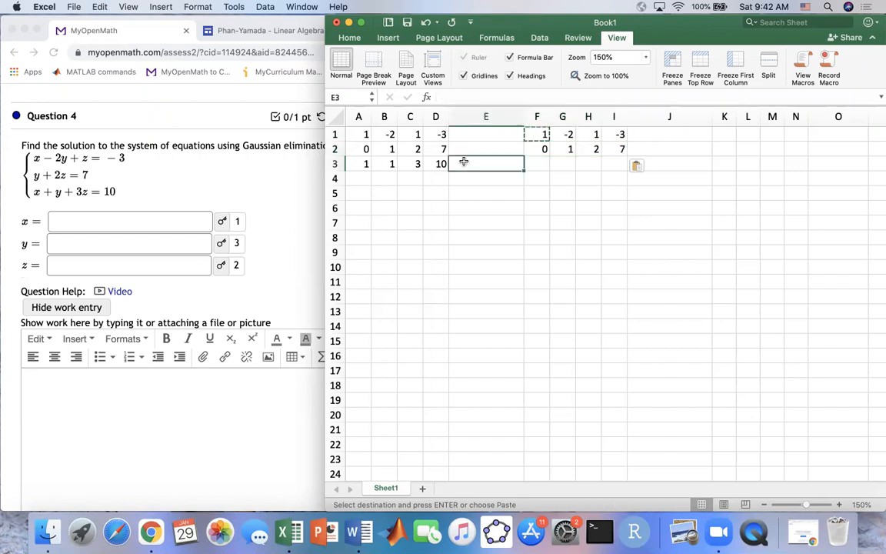
Step: Enter the row-operation note R3-R1 -> R3 in cell E3
text(R)
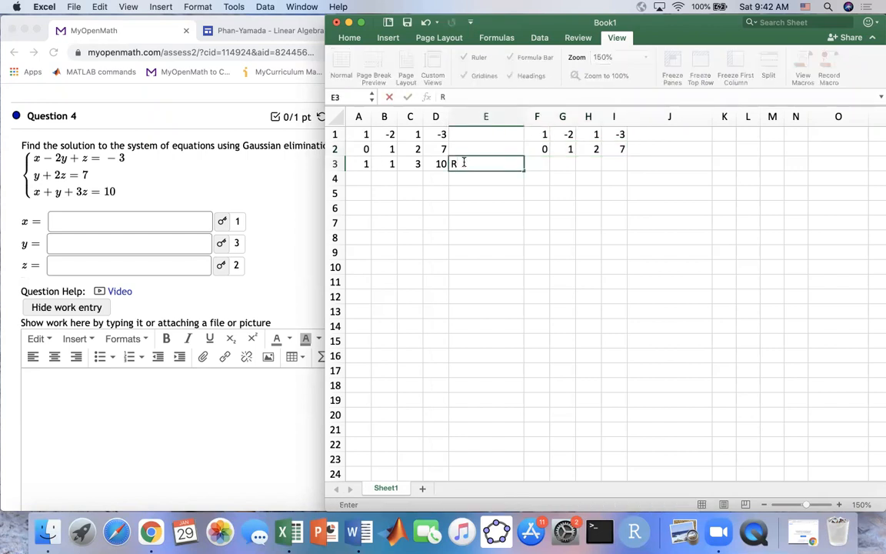
text(3)
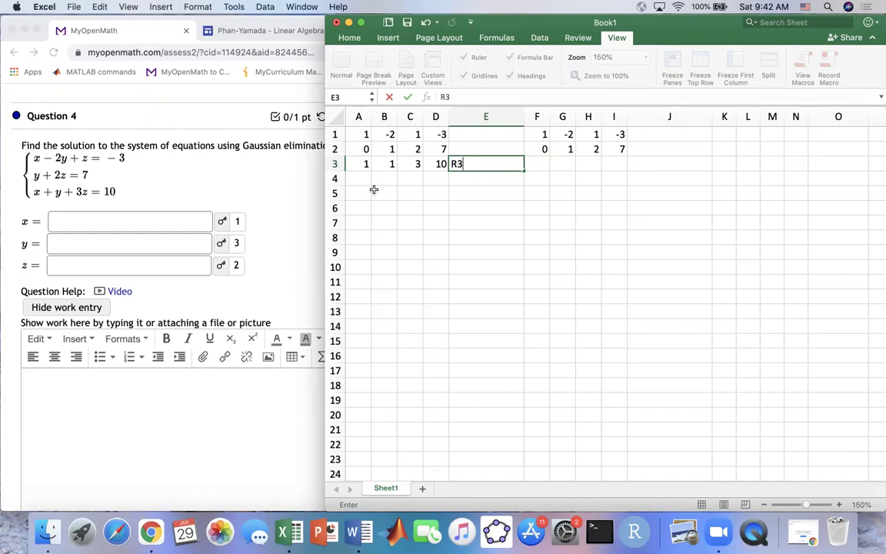
text(-R1)
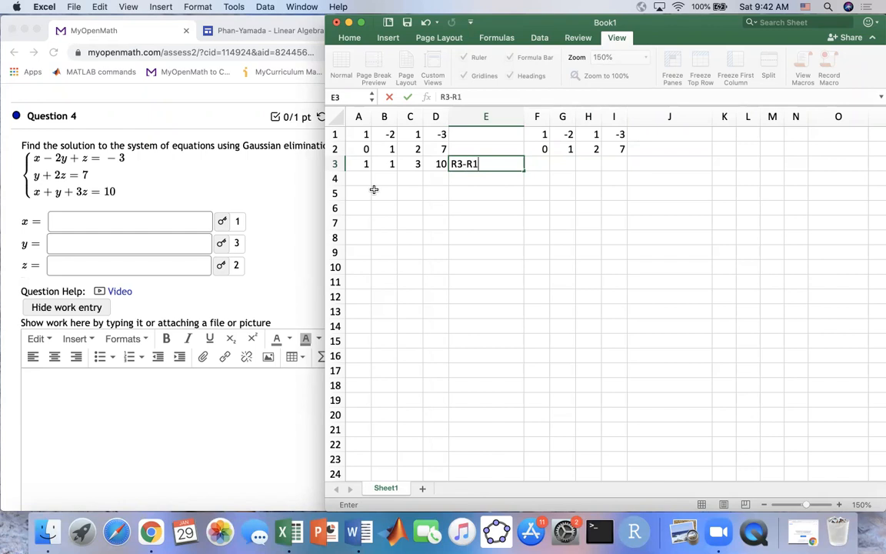
text(-> R3)
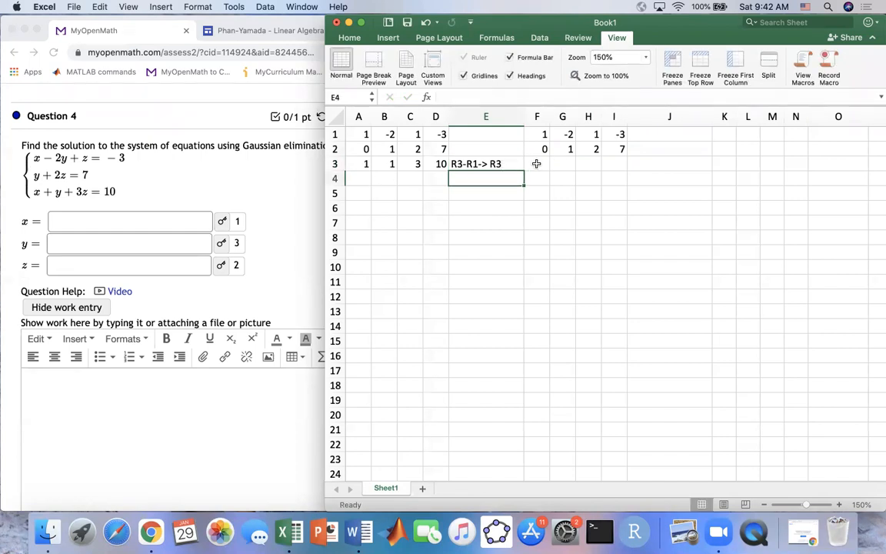
Step: Enter the R3-R1 formula in F3 and copy it to fill the new row 0, 3, 2, 13
click(537, 164)
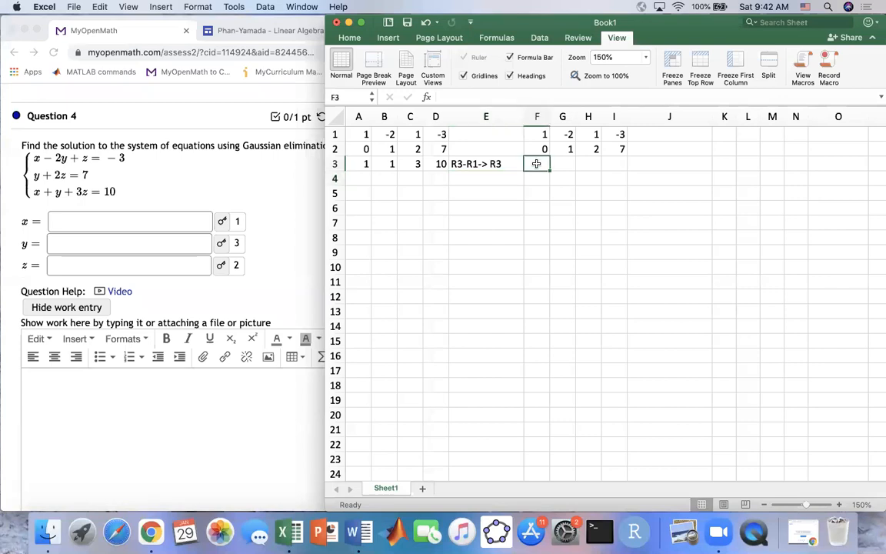
text(=A3)
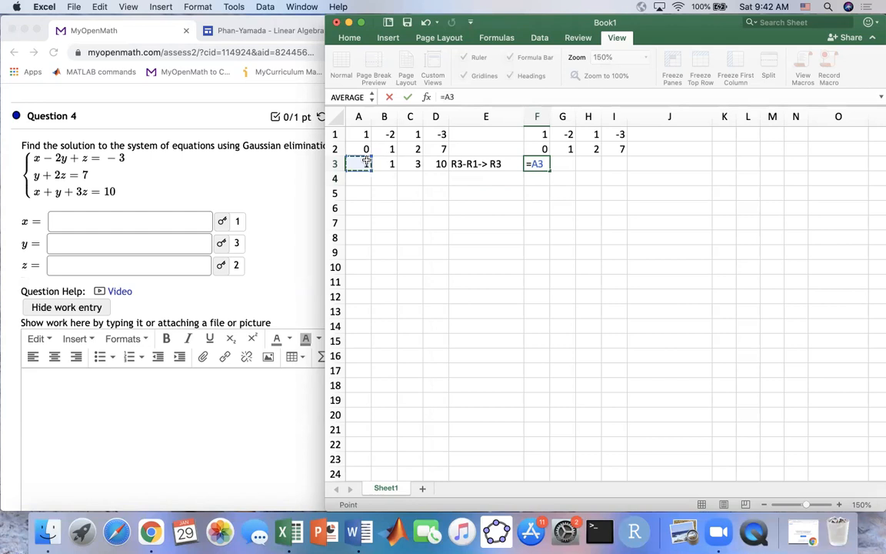
text(-)
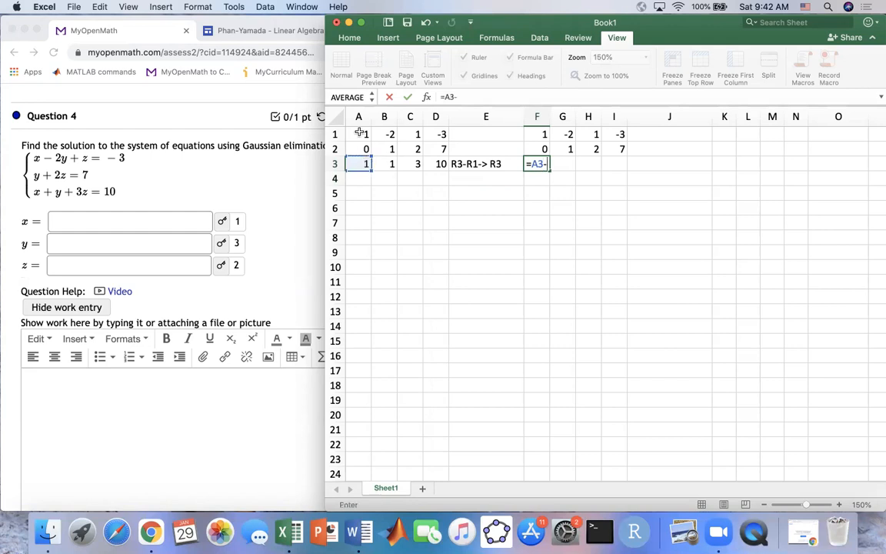
click(358, 134)
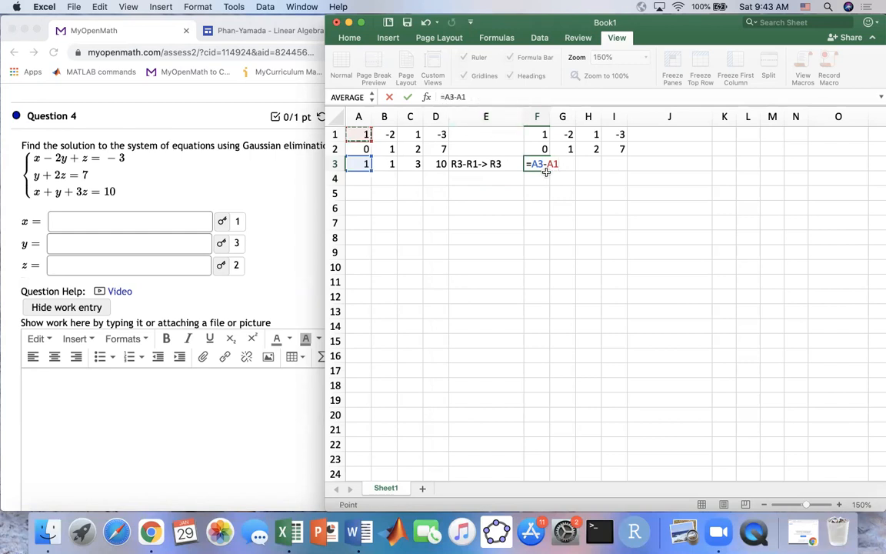
mouse_move(534, 181)
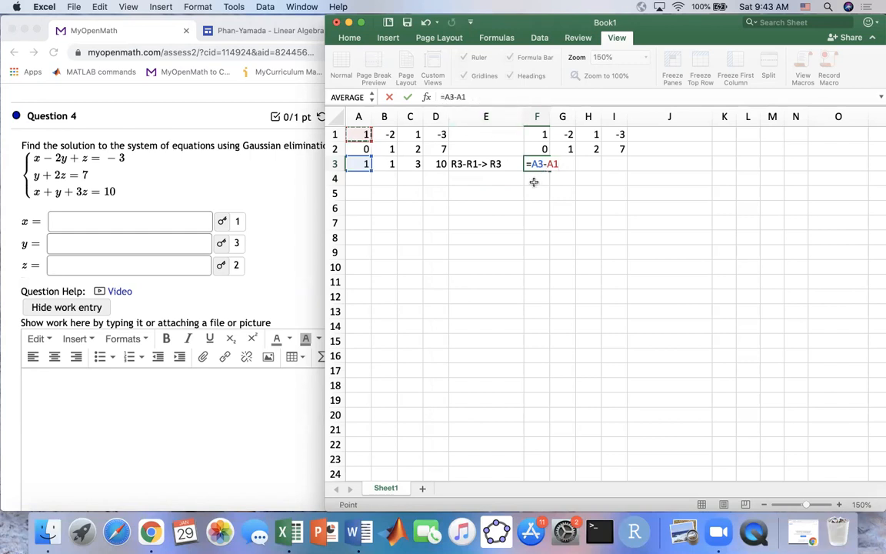
key(Enter)
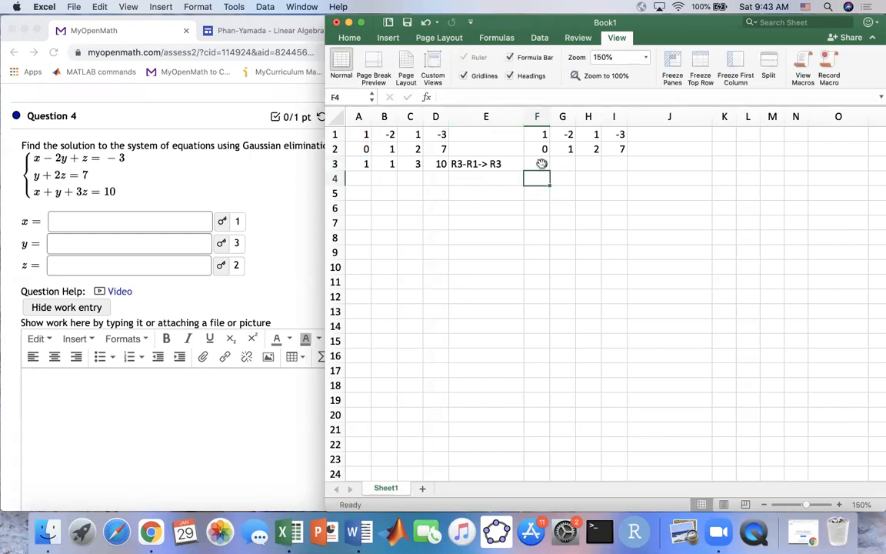
click(537, 163)
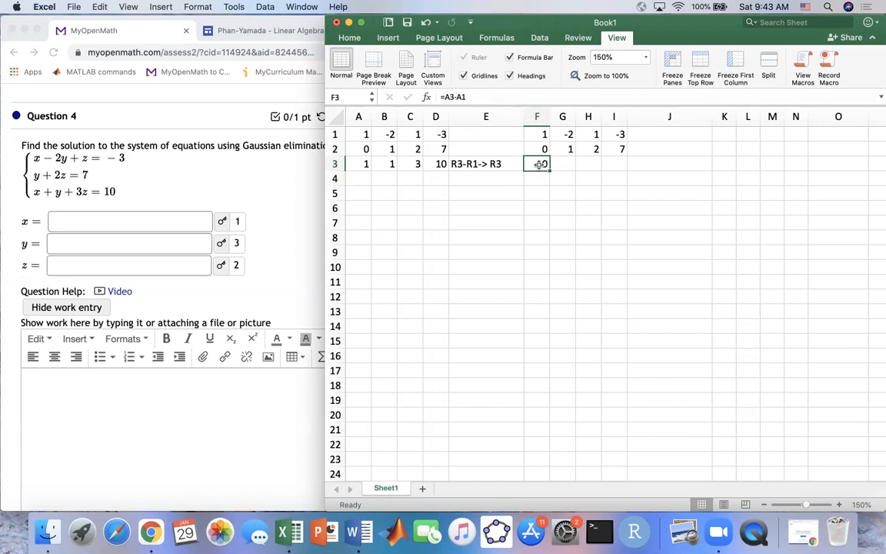
key(cmd+c)
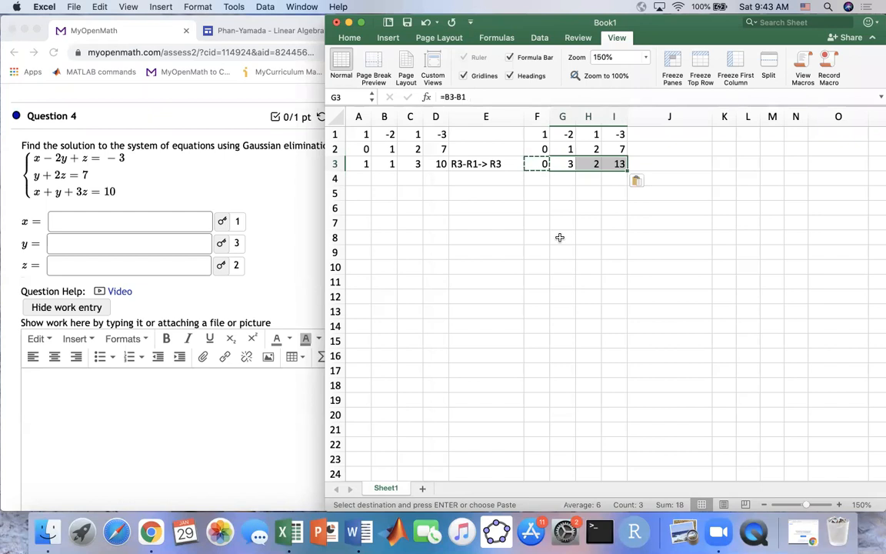
mouse_move(513, 148)
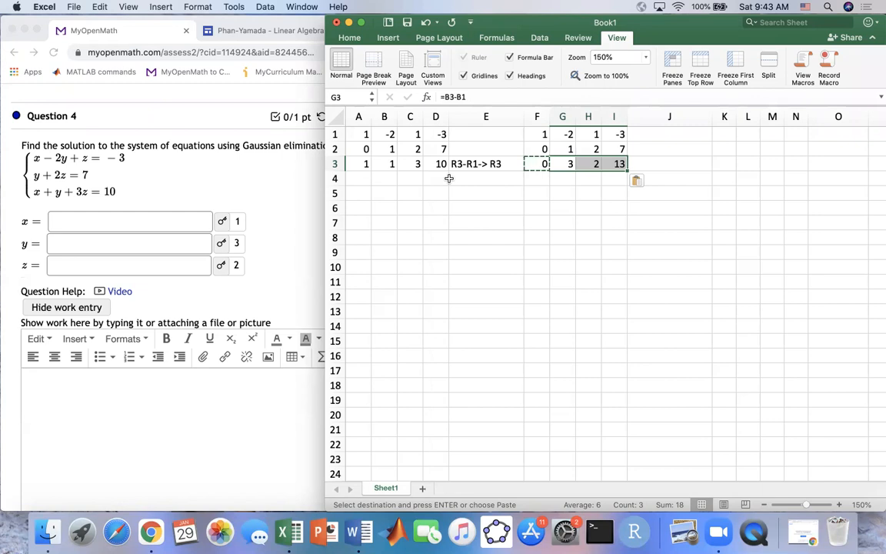
mouse_move(543, 147)
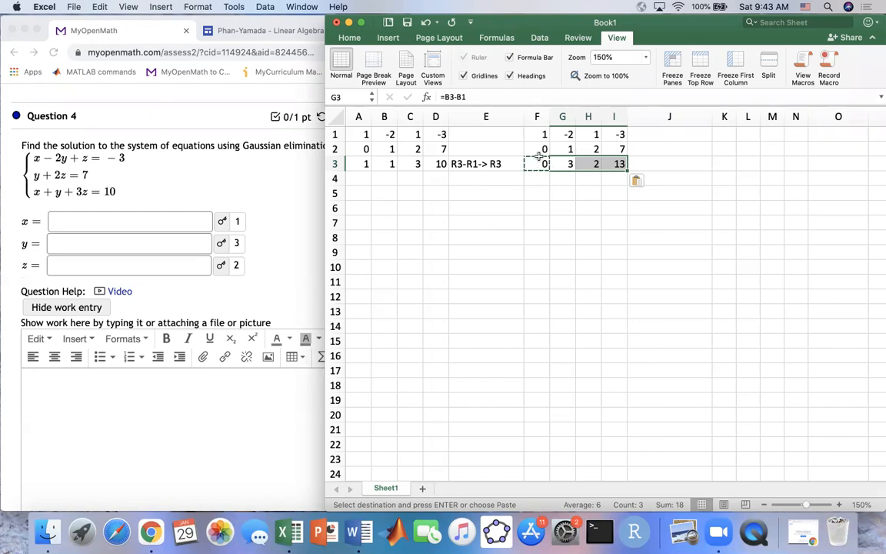
mouse_move(579, 145)
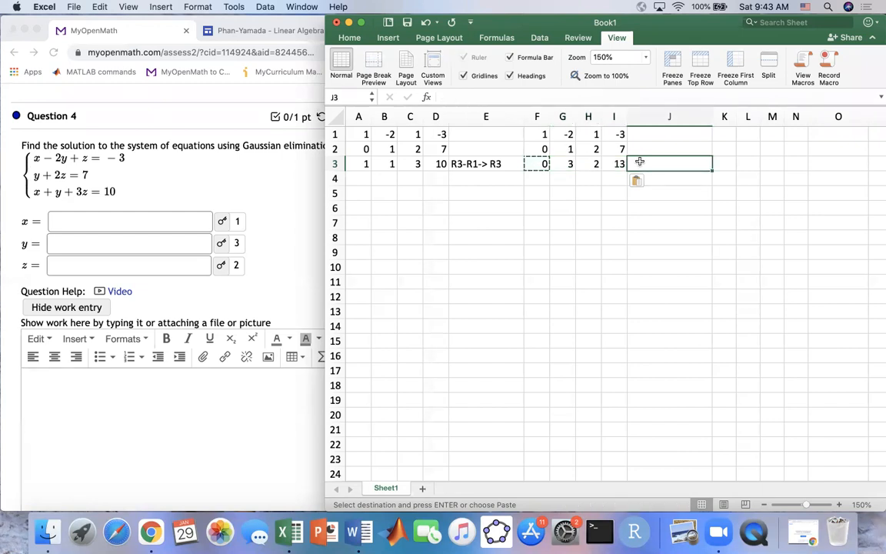
Step: Enter the row-operation note R3-3R2-> R3 in cell J3
text(R3)
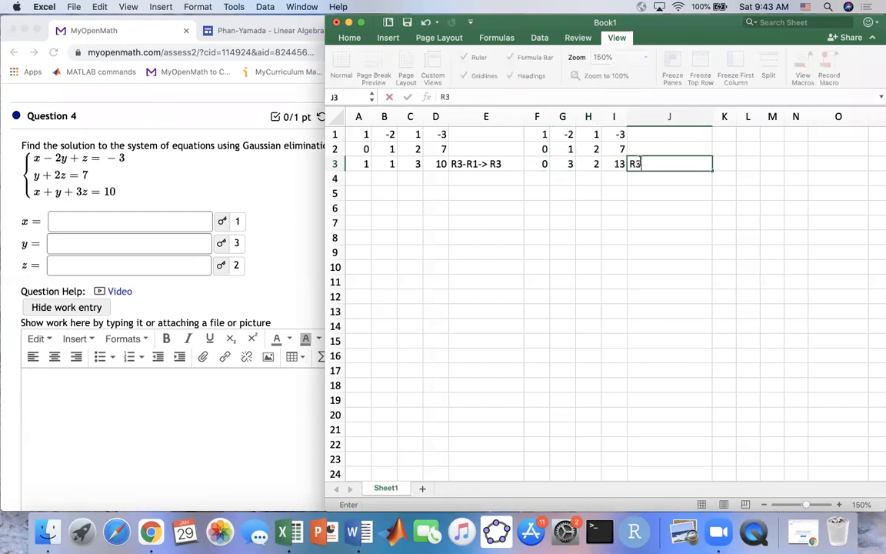
text(-3)
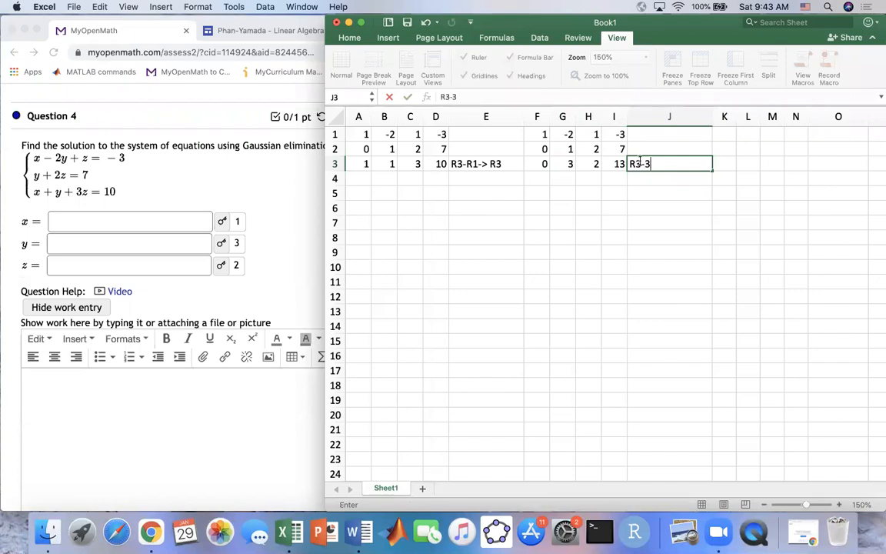
text(R)
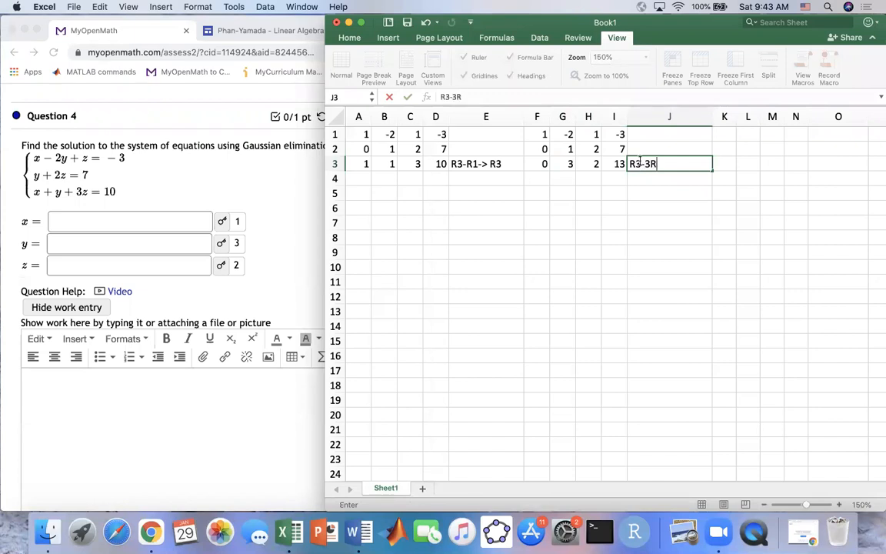
text(R2)
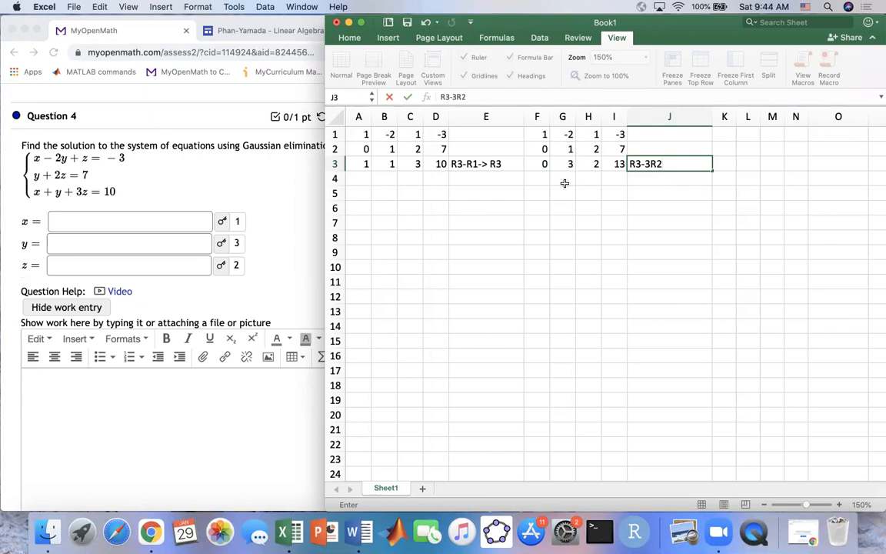
mouse_move(564, 194)
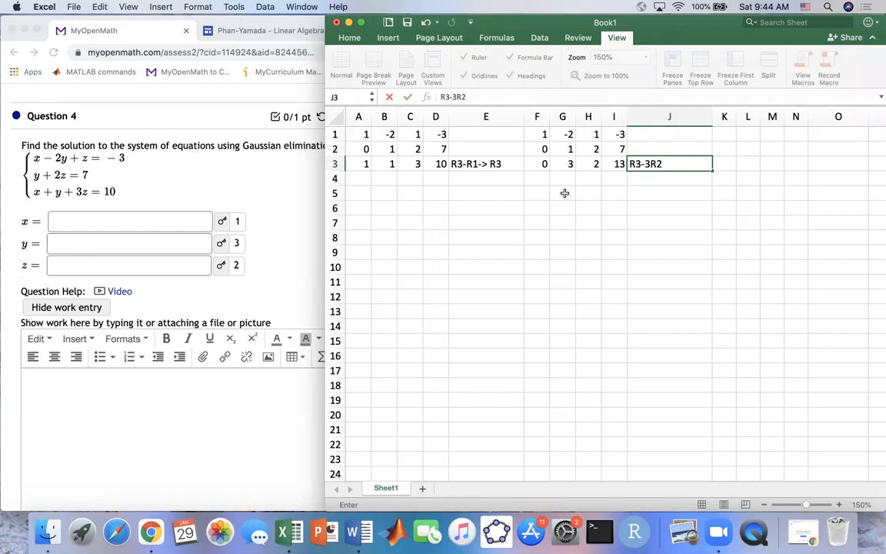
text(->)
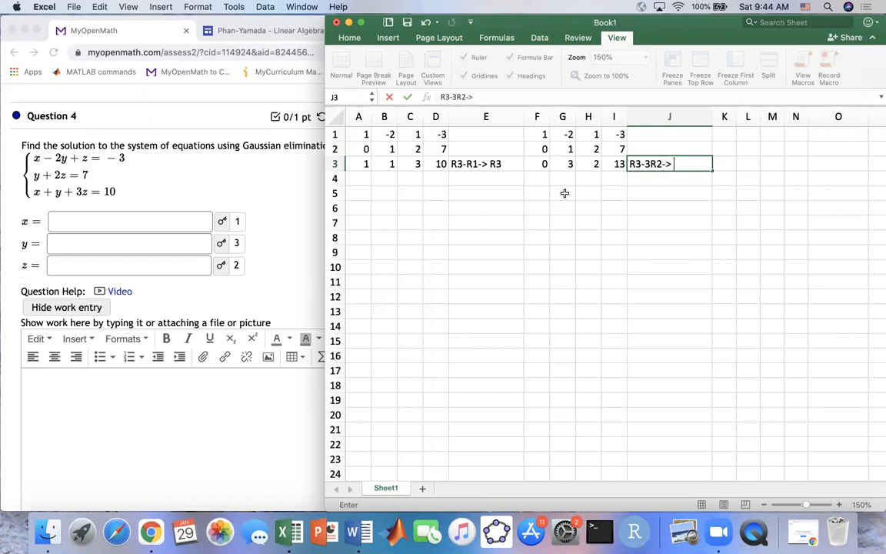
text(R3)
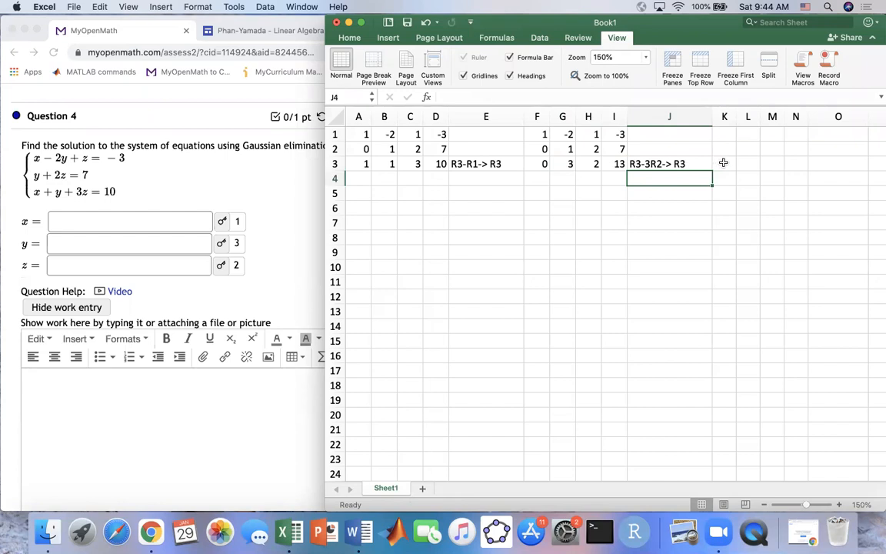
Step: Build the =F3-3*F2 formula in K3 for the R3-3R2 row 0, 0, -4, -8
click(724, 163)
text(=)
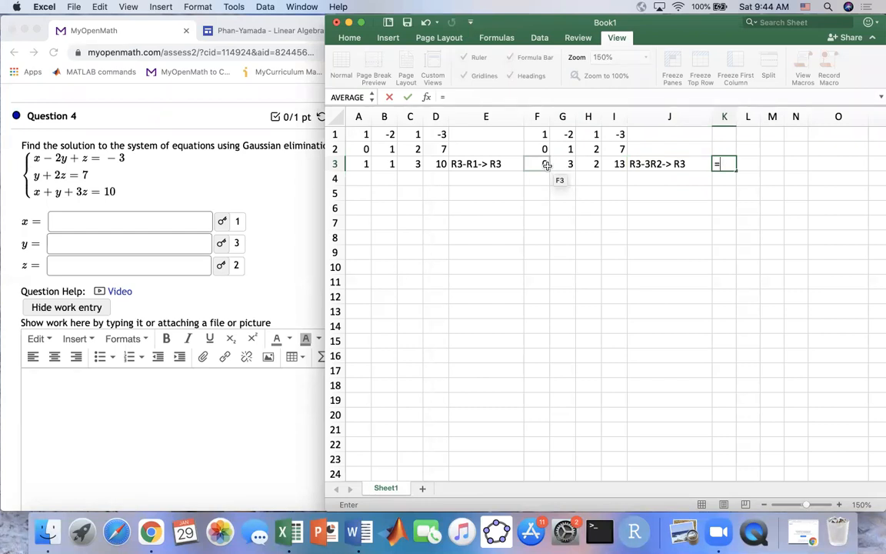
click(537, 163)
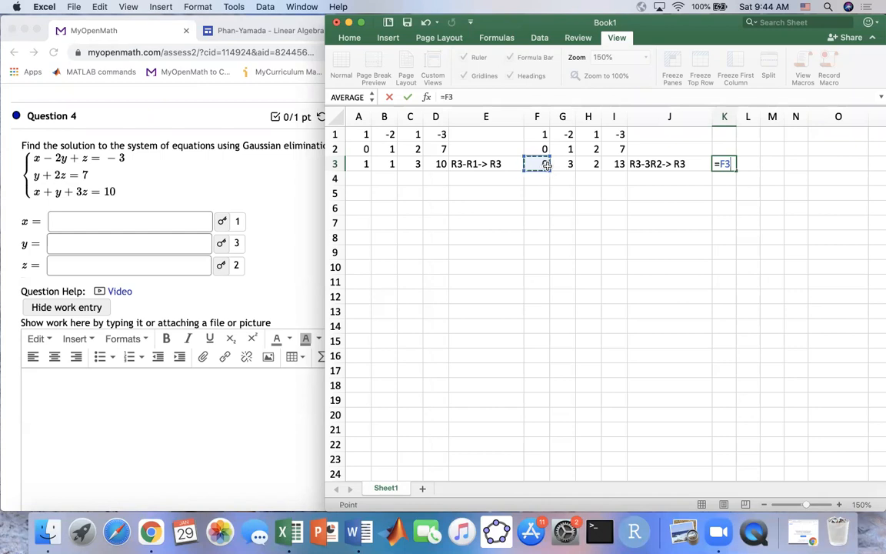
text(-3)
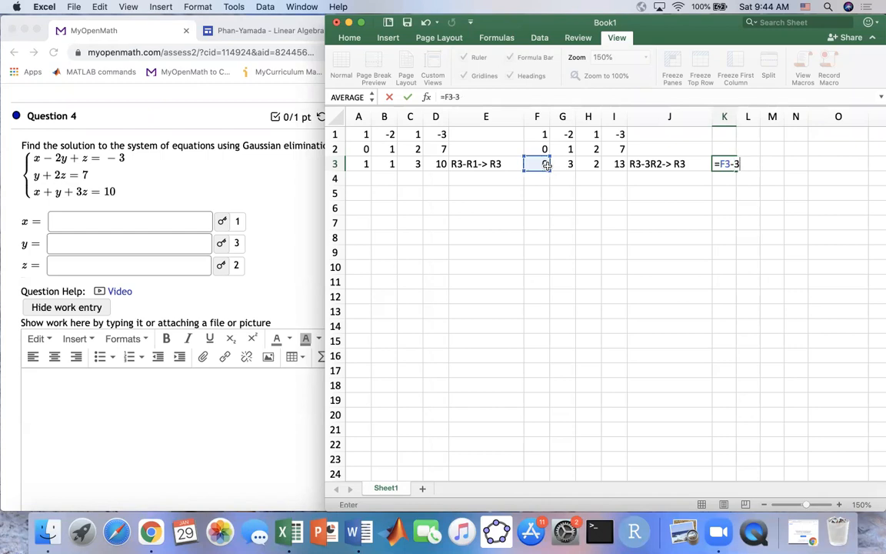
text(*)
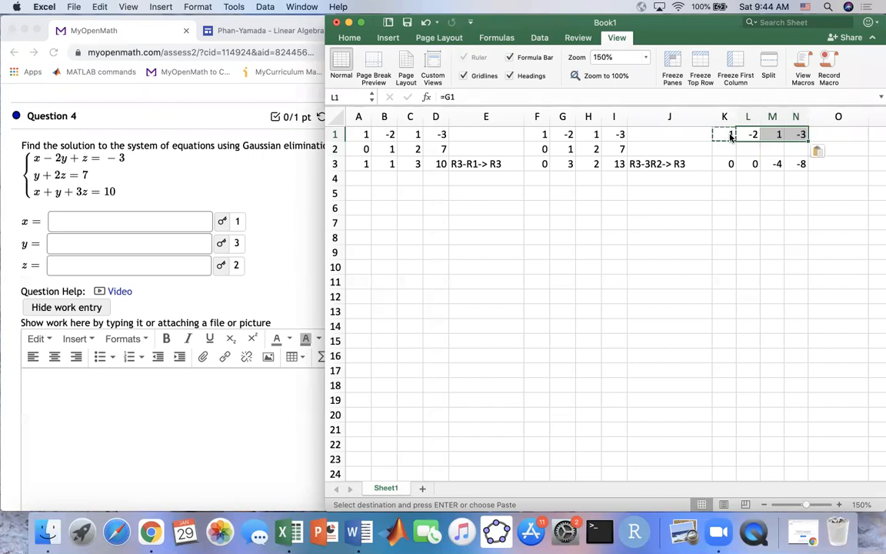
Step: Link K2 to F2 to carry the second row 0, 1, 2, 7 into columns K–N
click(729, 148)
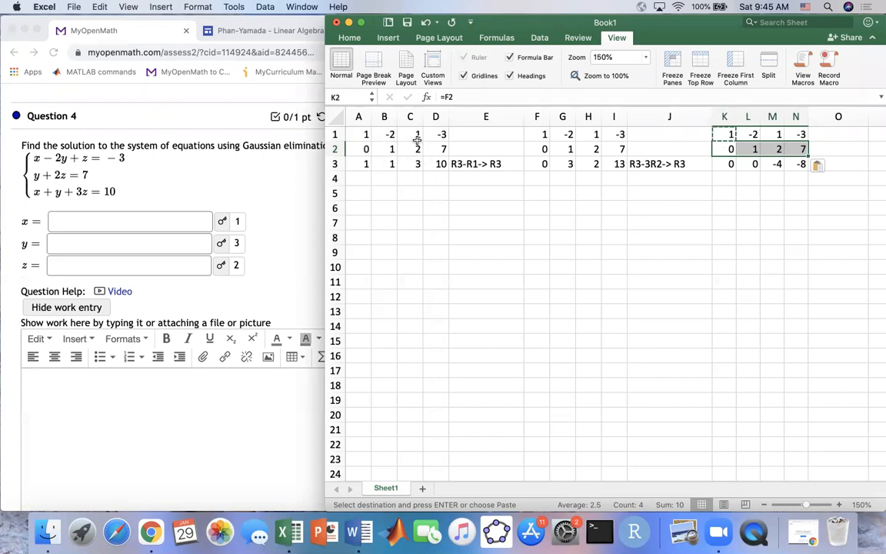
mouse_move(554, 129)
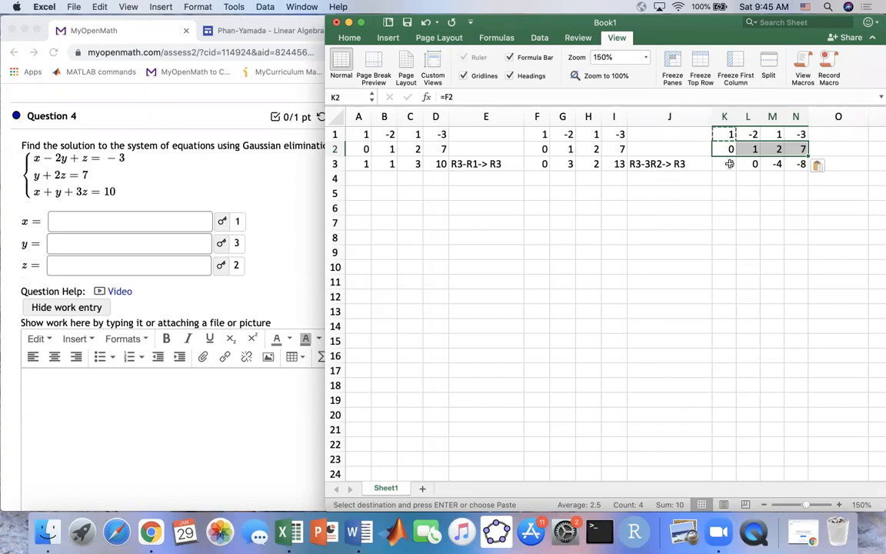
mouse_move(738, 166)
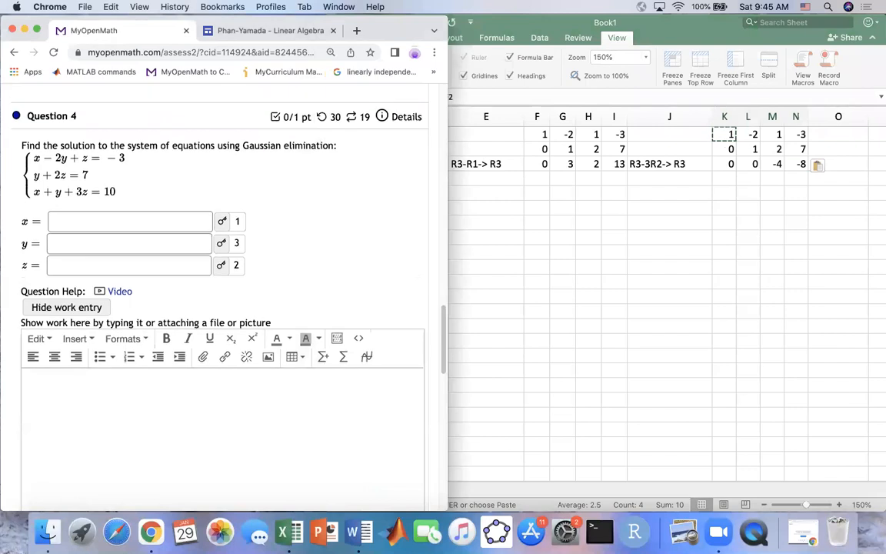
Step: Write the first back-substitution line -4z = -8, z = 2, in the work box
text(-4z =)
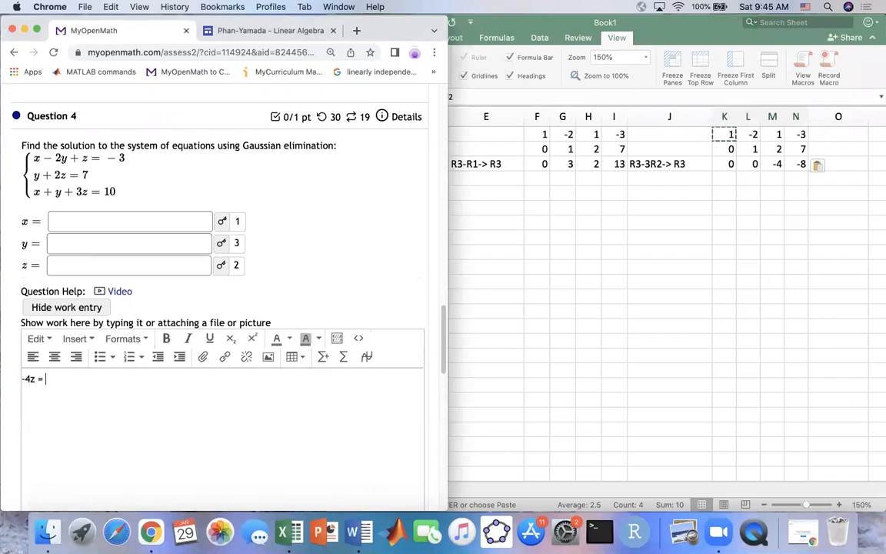
text(-8)
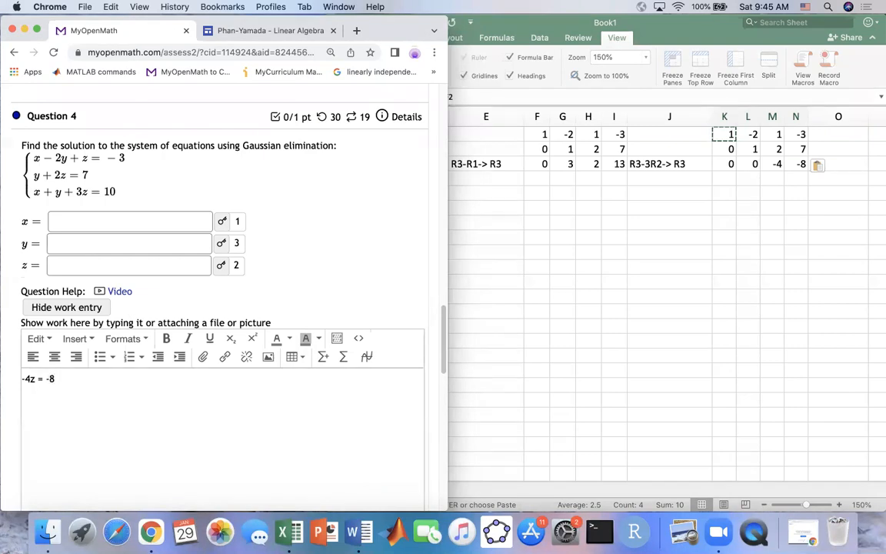
text(,)
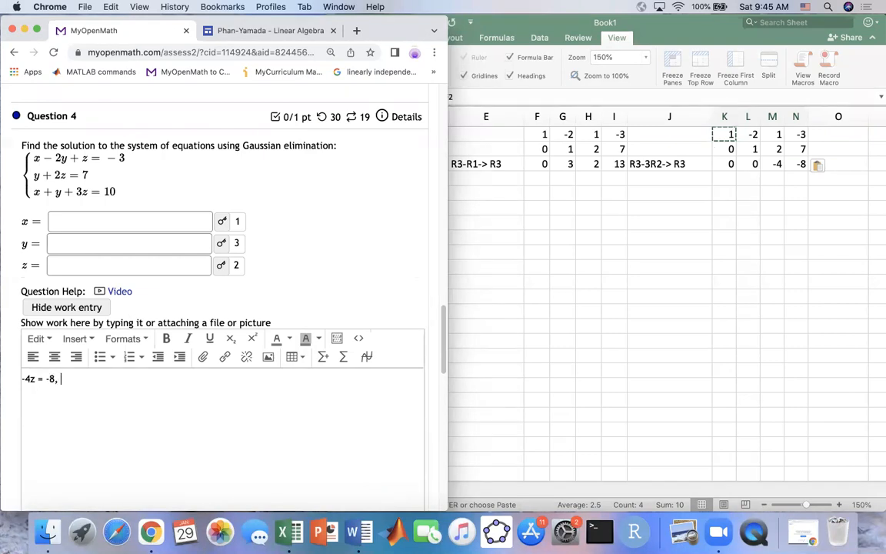
text(z =)
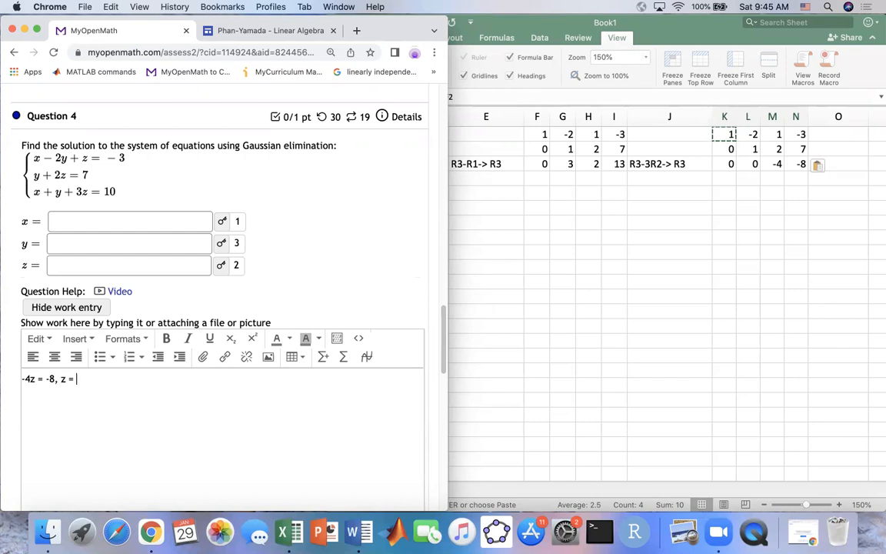
text(2)
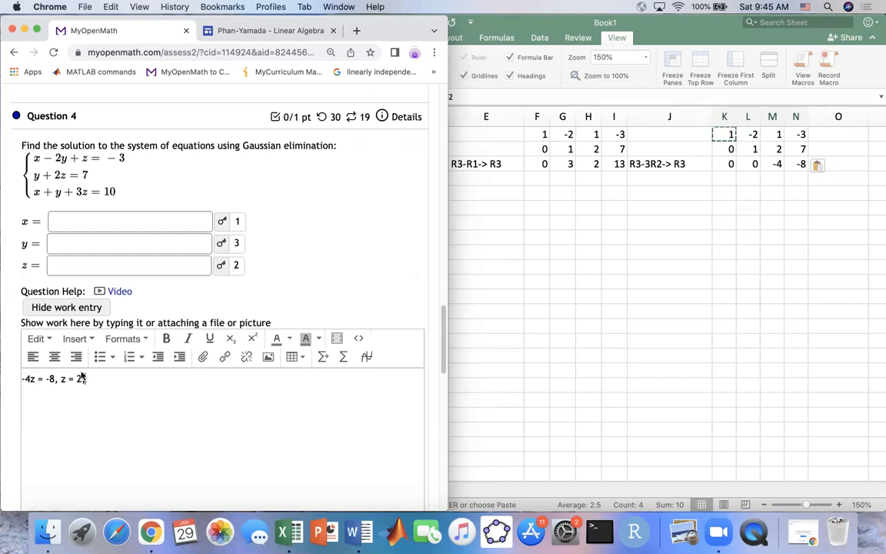
text(,)
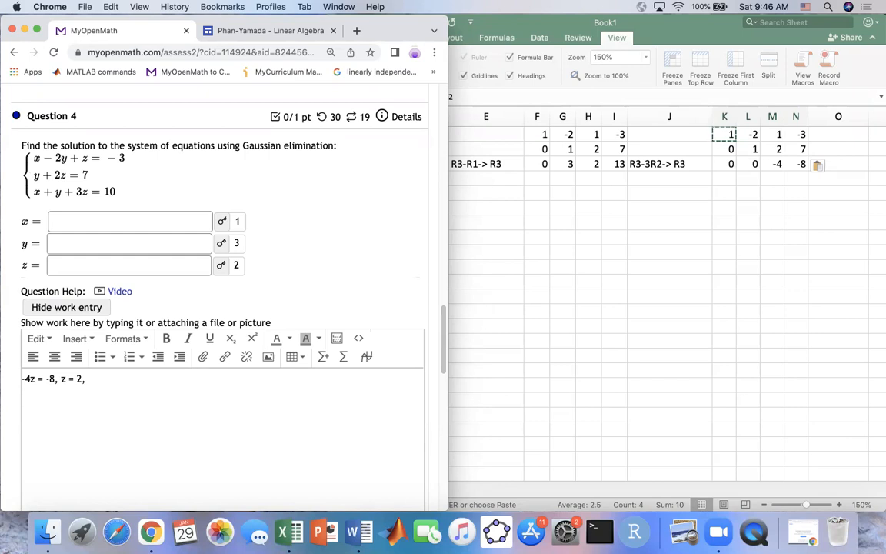
Step: Write the y line y+2(2) = 7, y = 7-4 =3 and begin the x line with x-2
text(y+)
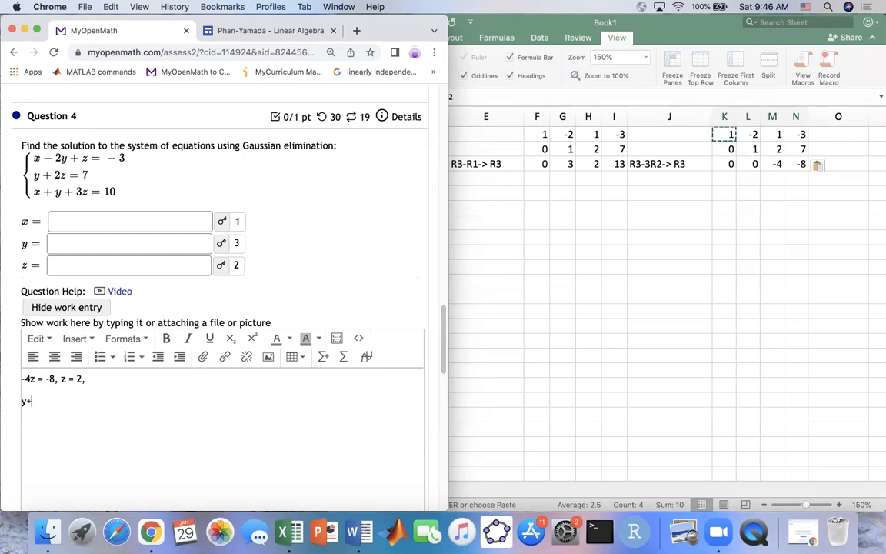
text(2)
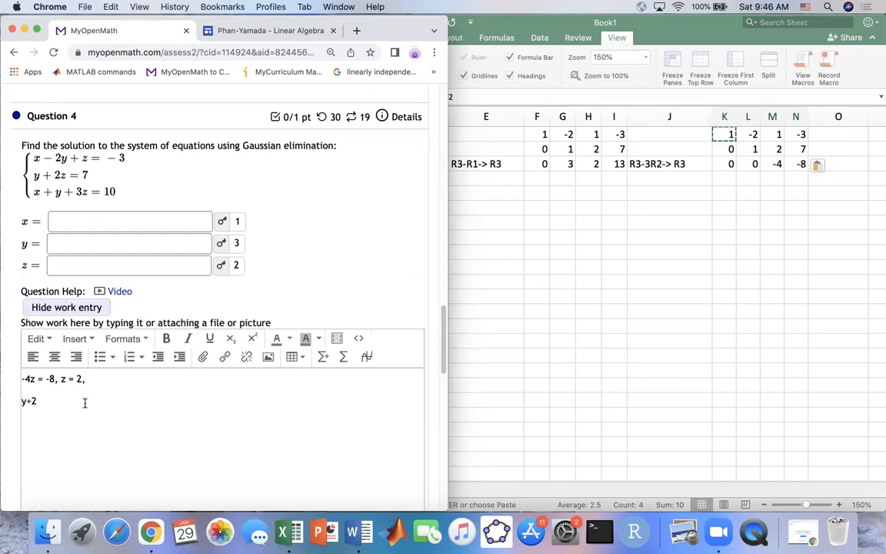
text(()
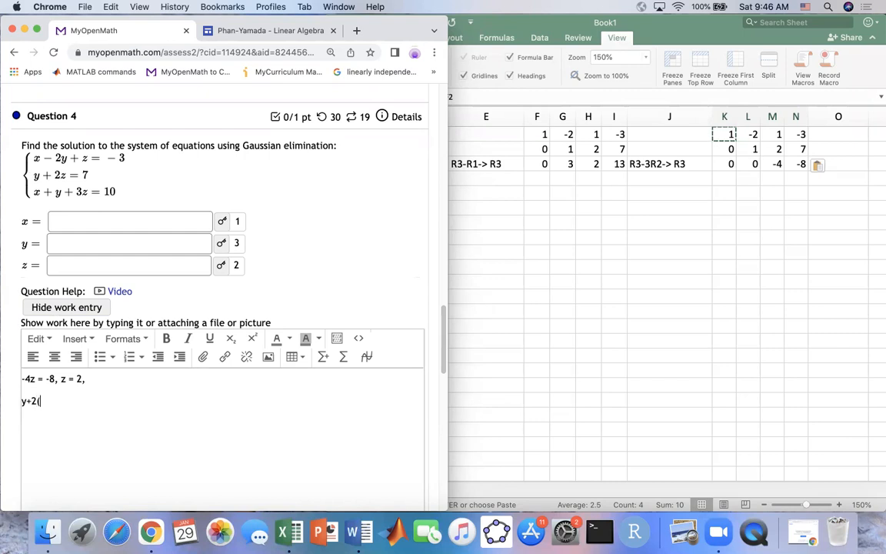
text(2))
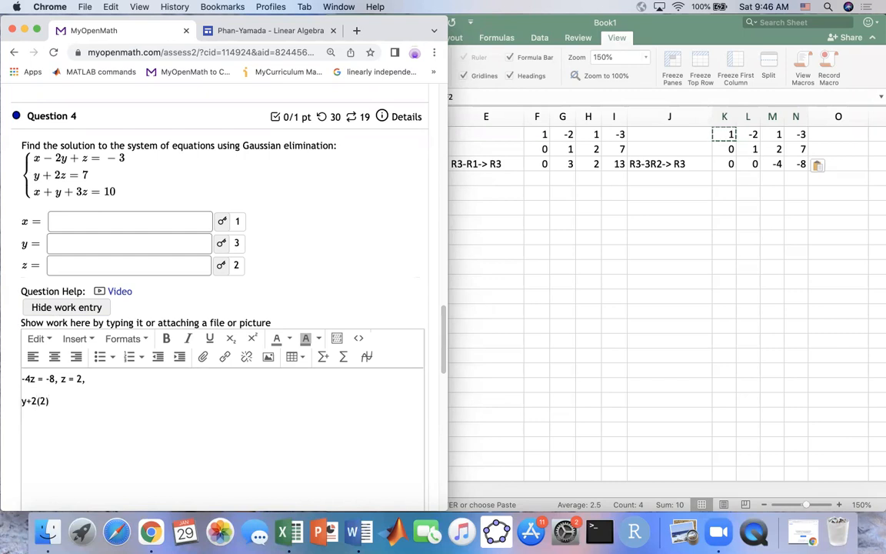
text(= 7, y)
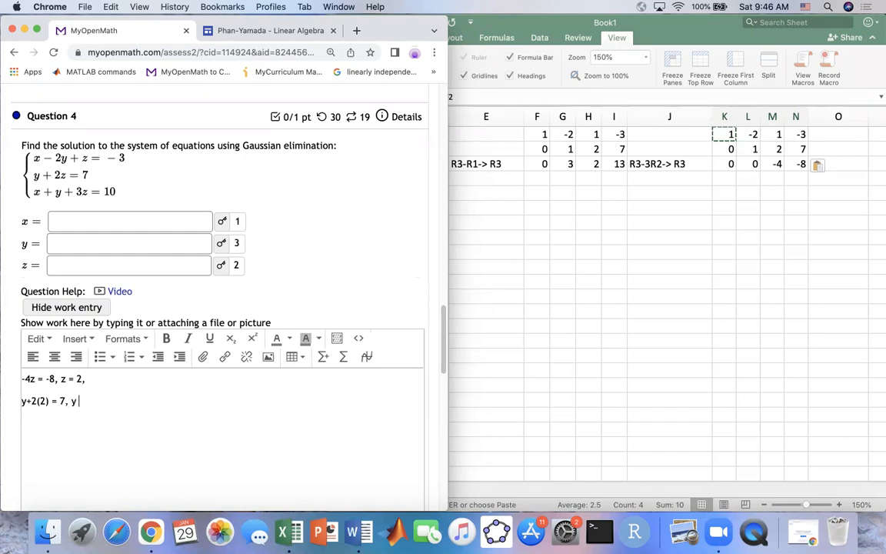
text(= 7-)
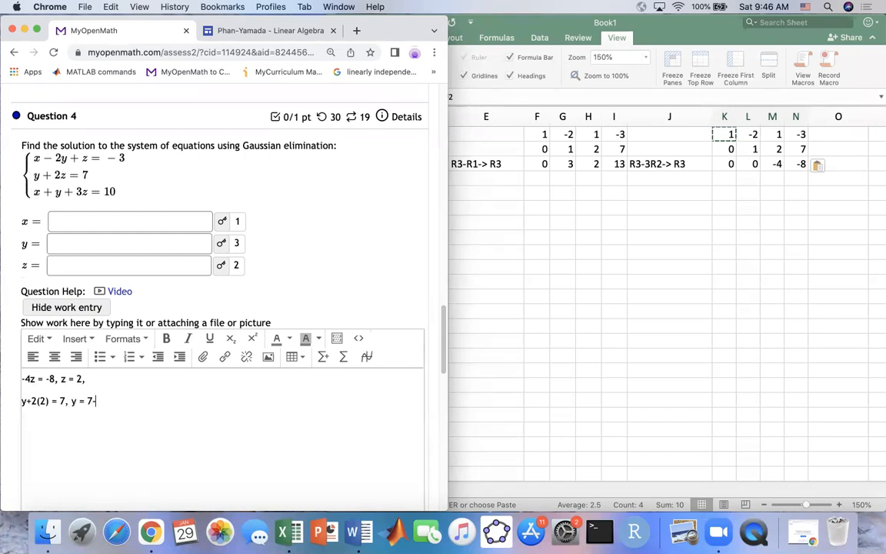
text(4)
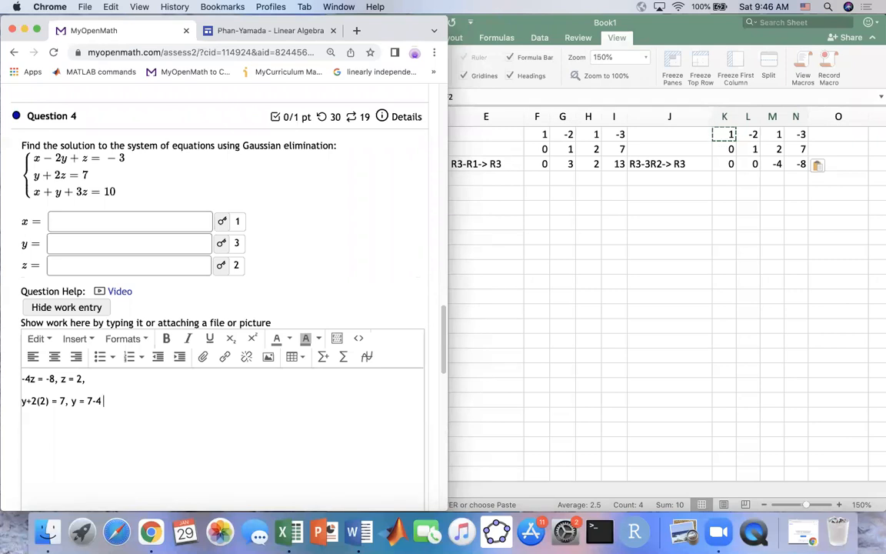
text(=3)
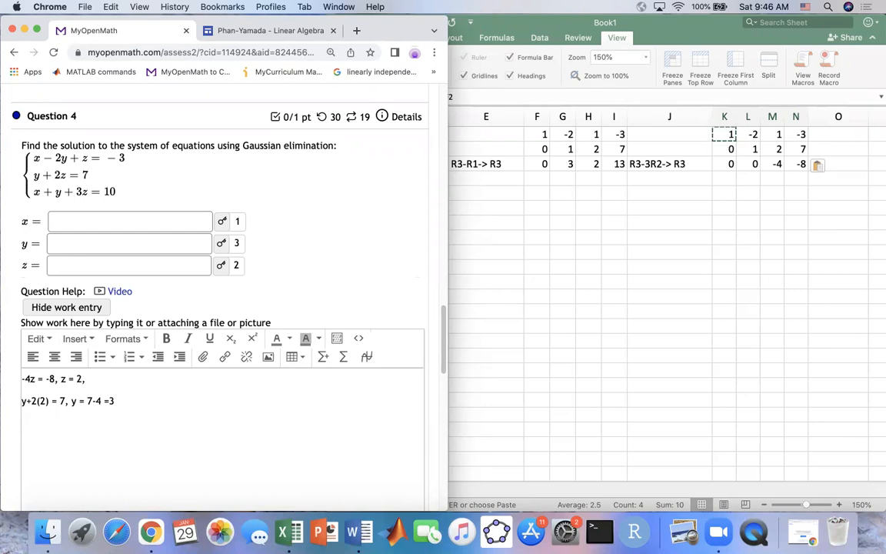
text(x-2)
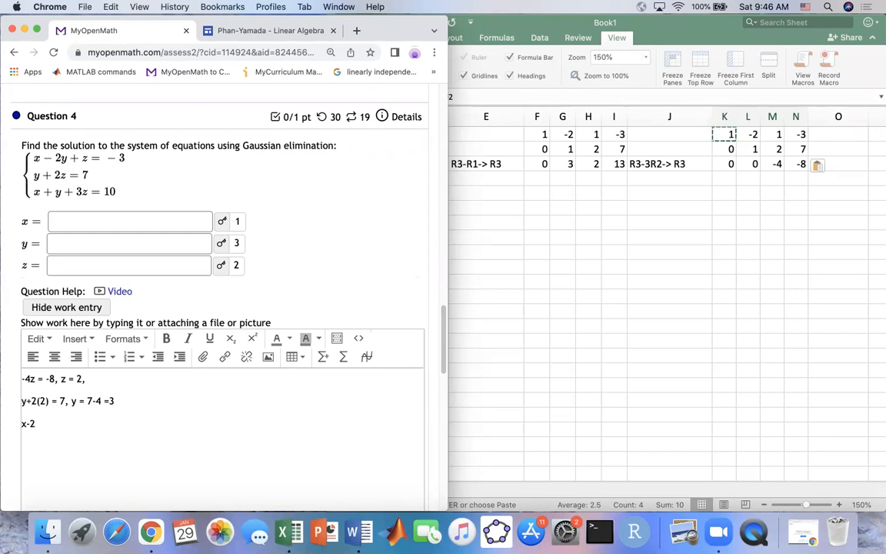
Step: Complete the x line x-2(3)+2 = -3, x-6+2 = -3, x =1
text(()
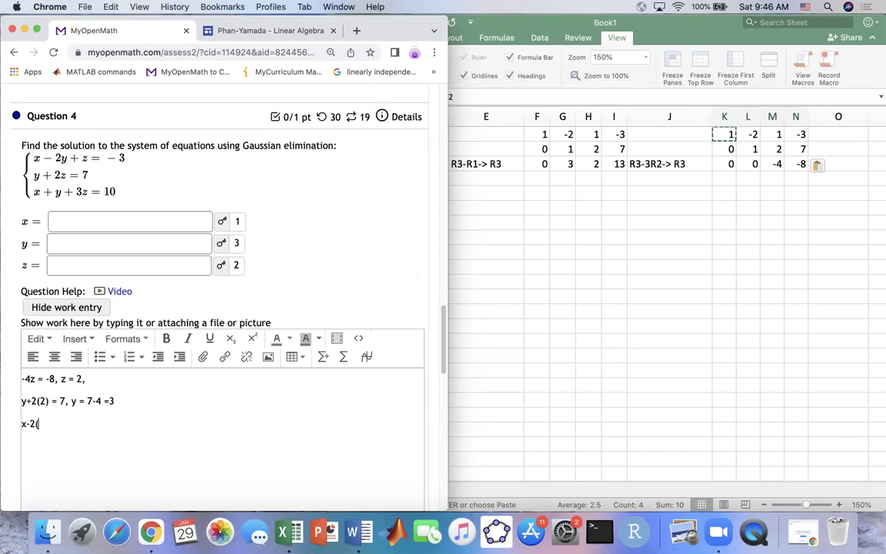
text(3))
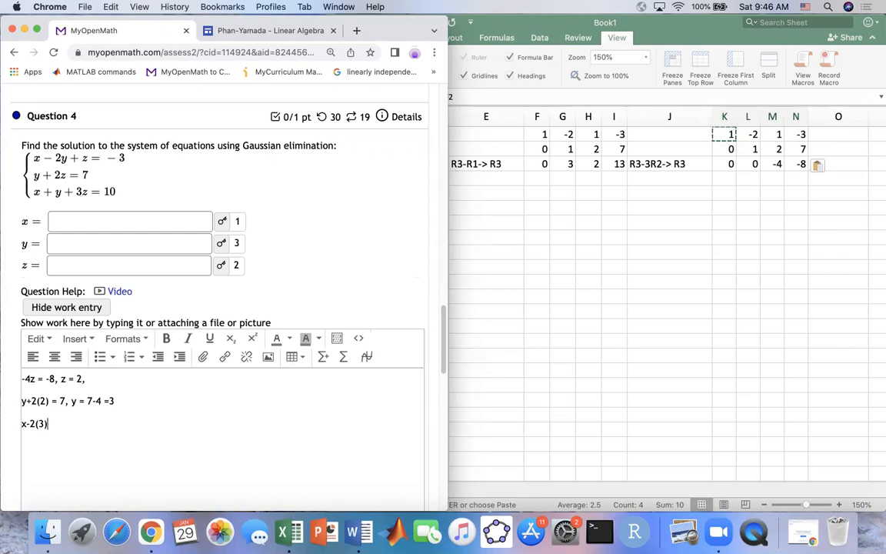
text(+)
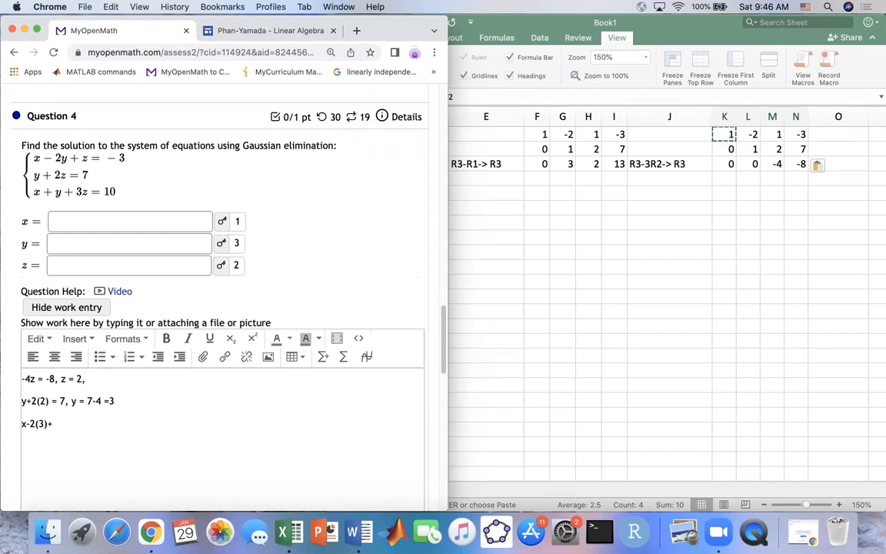
text(+2 = -)
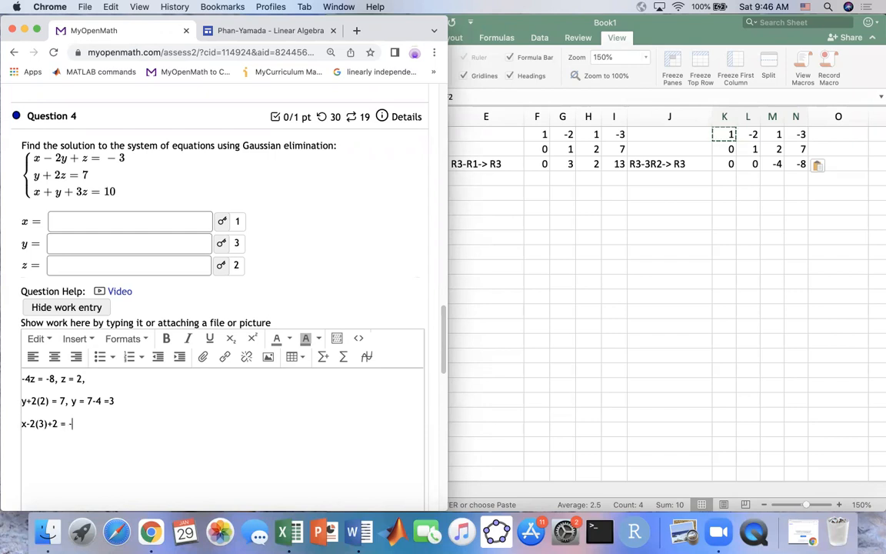
text(3)
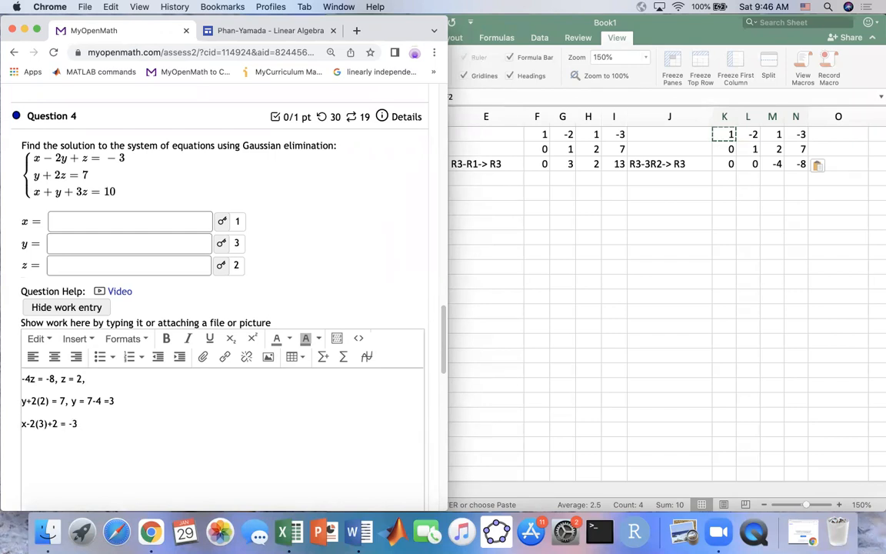
text(,)
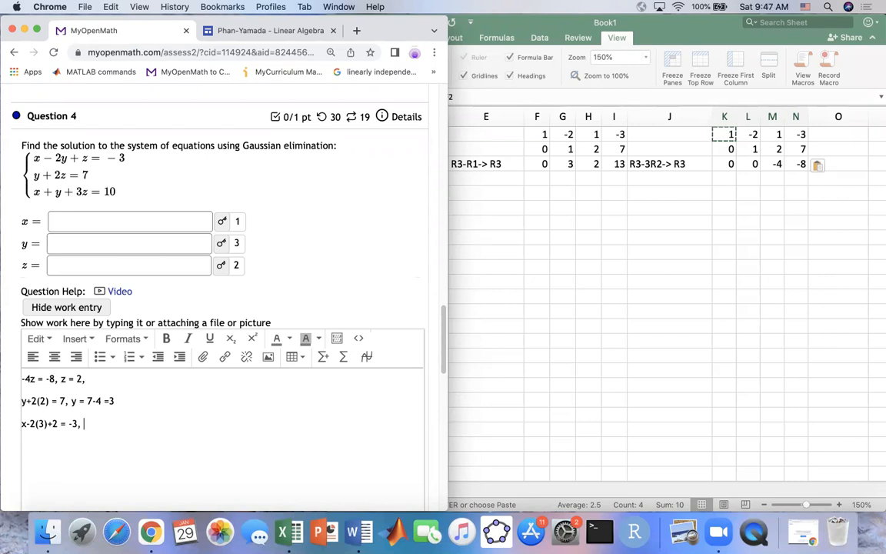
text(x-)
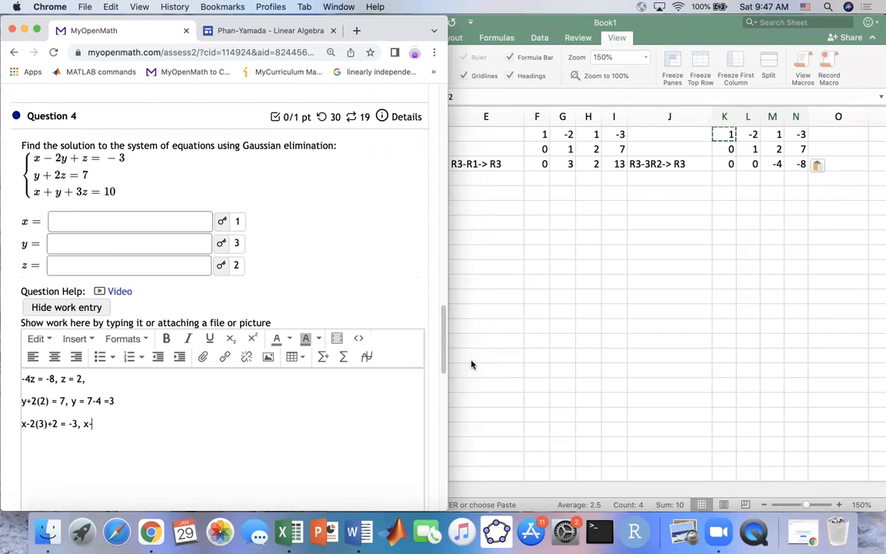
text(6+)
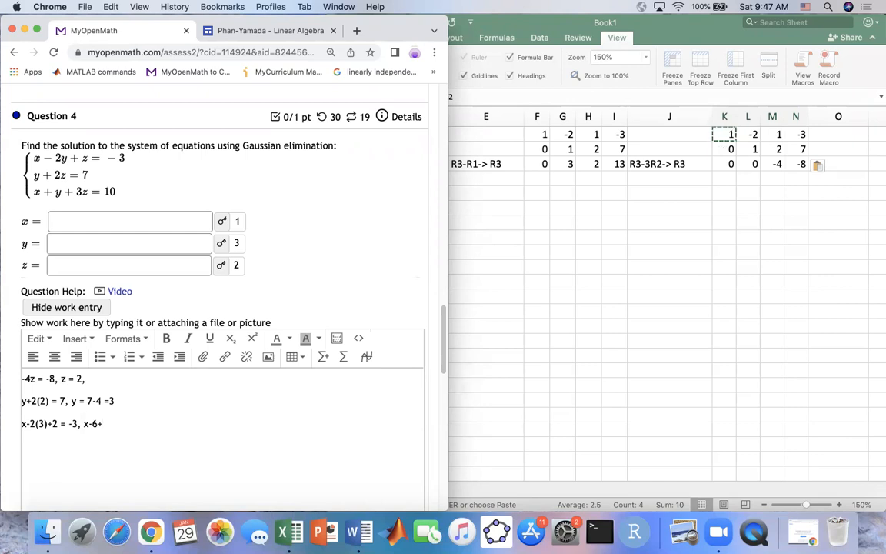
text(2)
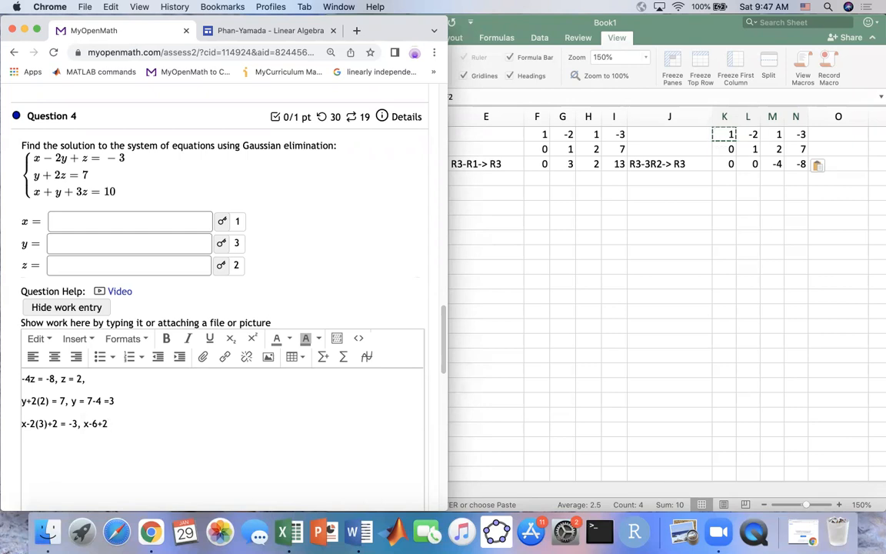
text(= -3, x)
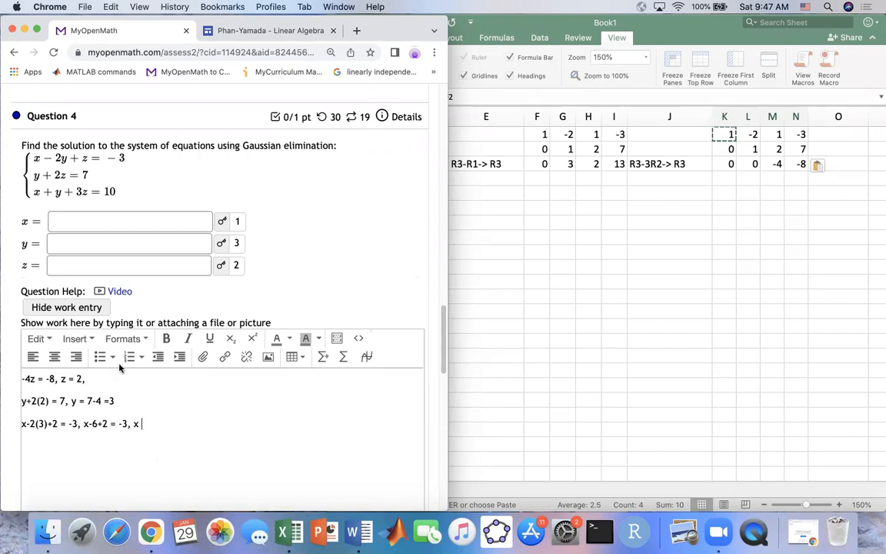
text(1)
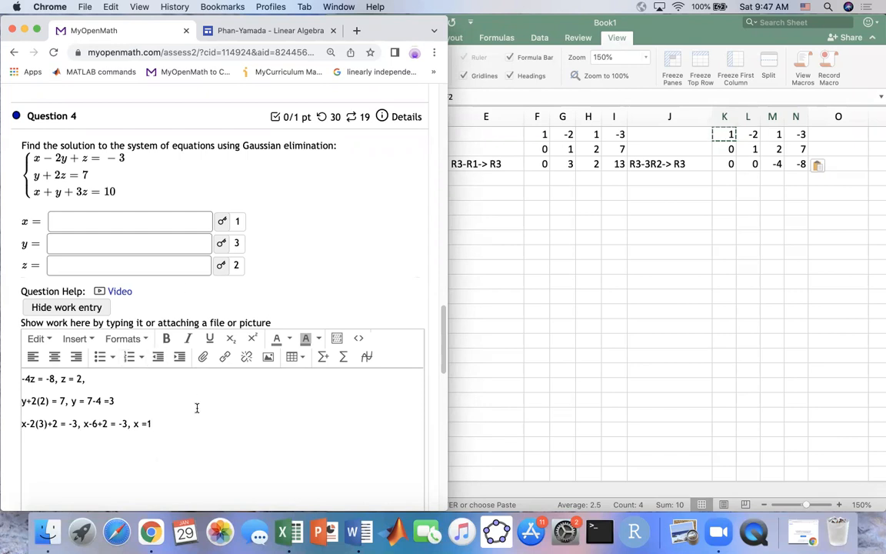
mouse_move(240, 221)
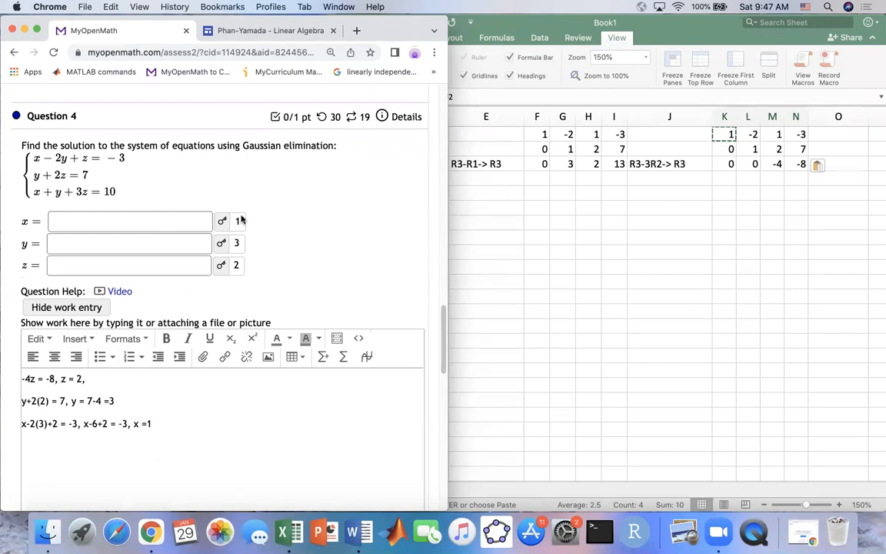